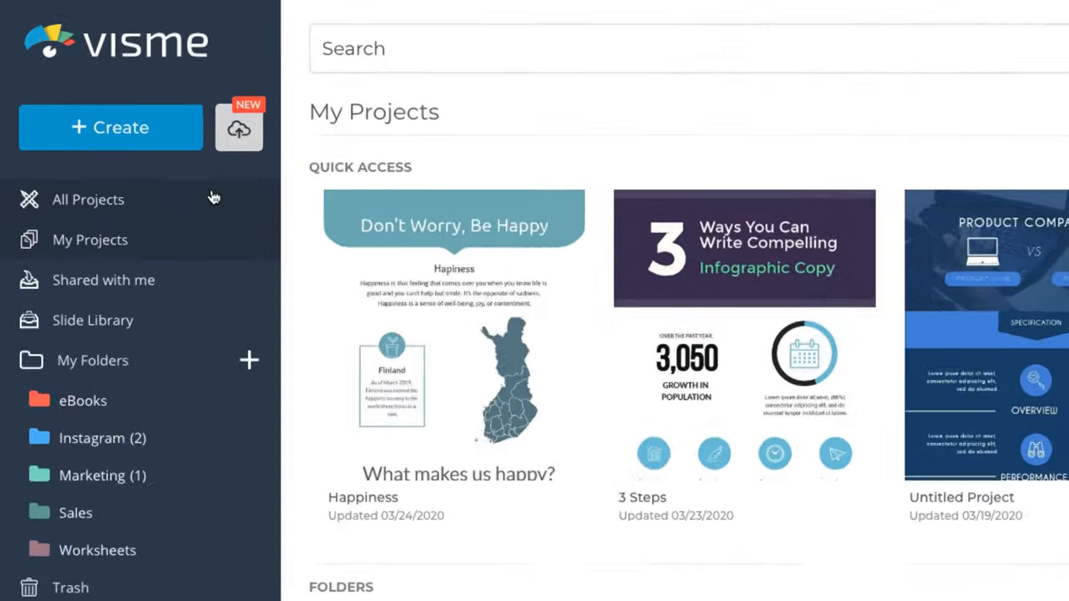
Step: Create a new project and browse through the infographic template gallery
{"action": "left_click", "coordinate": [110, 127]}
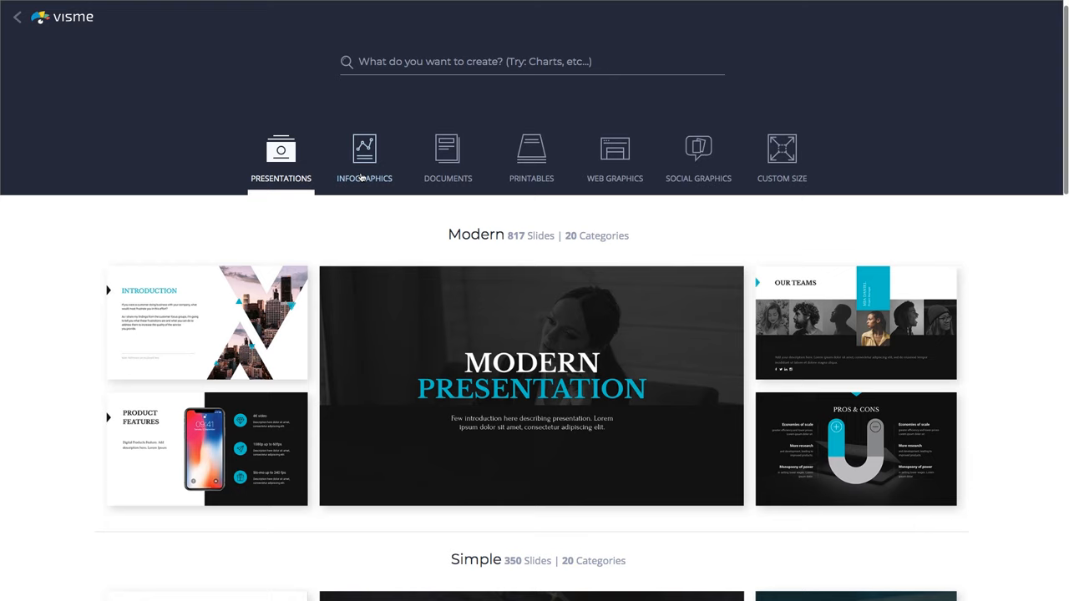
{"action": "left_click", "coordinate": [364, 159]}
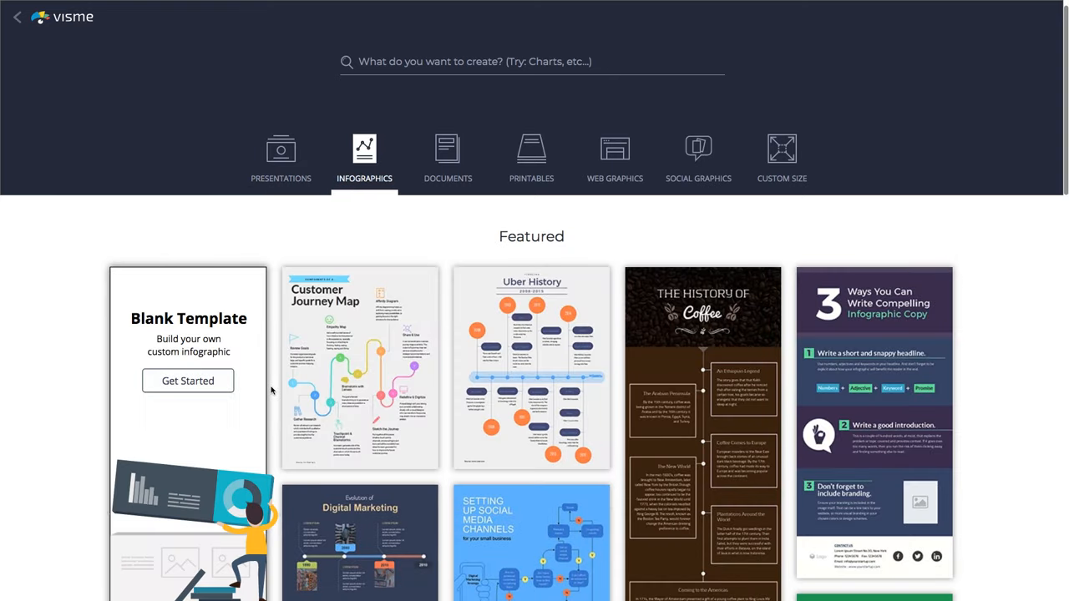
{"action": "scroll", "scroll_direction": "down", "scroll_amount": 3}
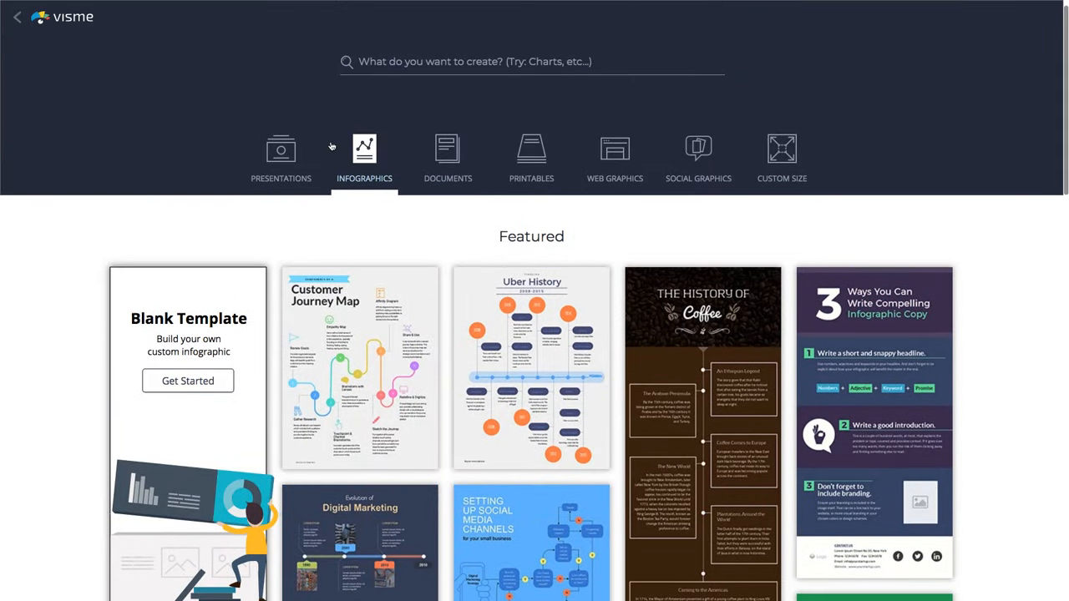
{"action": "left_click", "coordinate": [531, 60]}
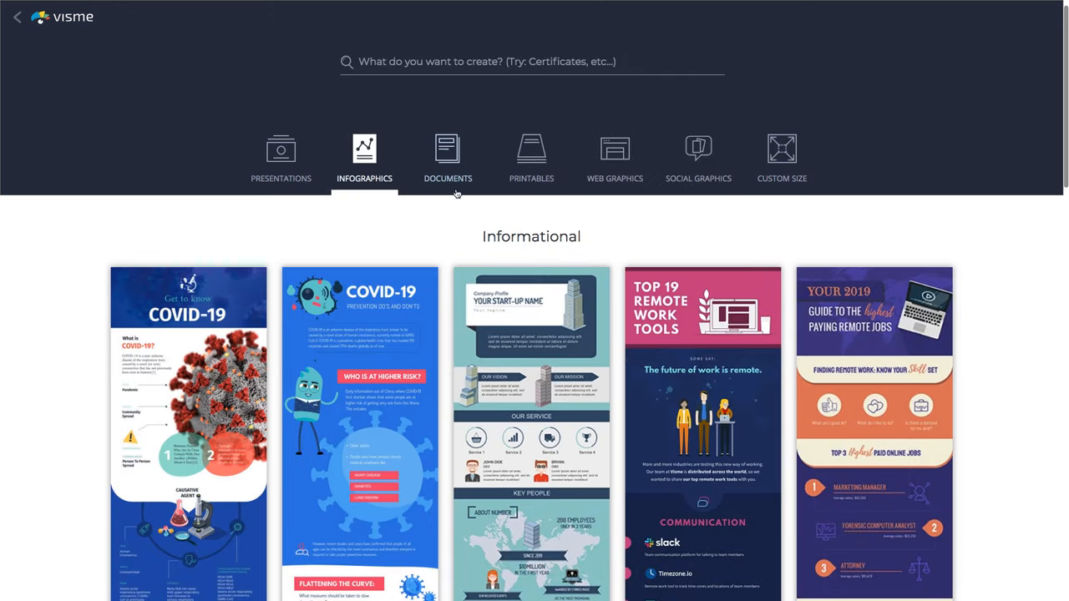
{"action": "scroll", "scroll_direction": "down", "scroll_amount": 3}
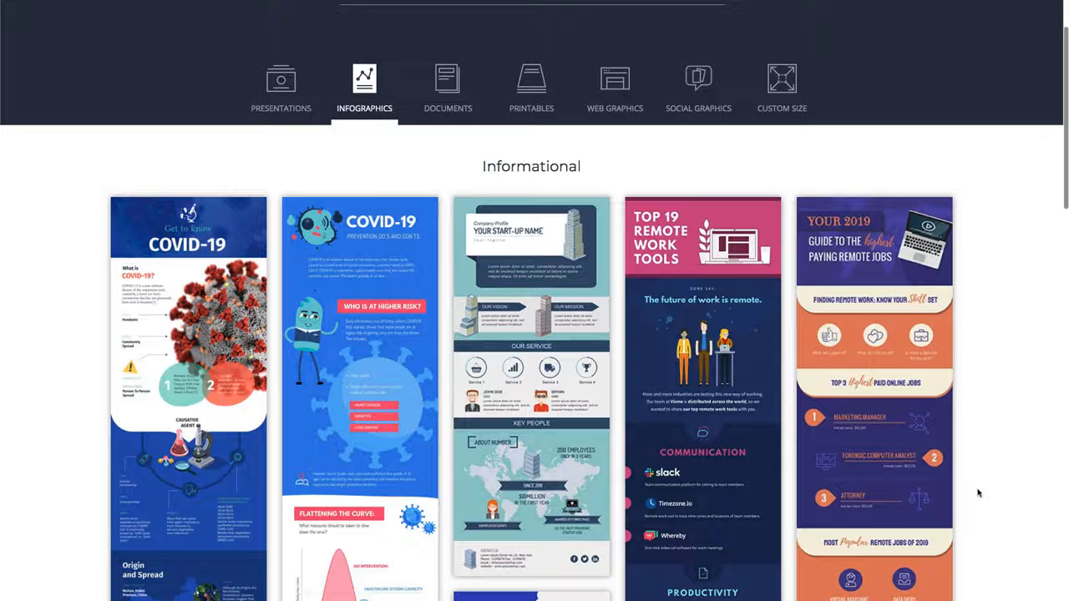
{"action": "scroll", "scroll_direction": "down", "scroll_amount": 3}
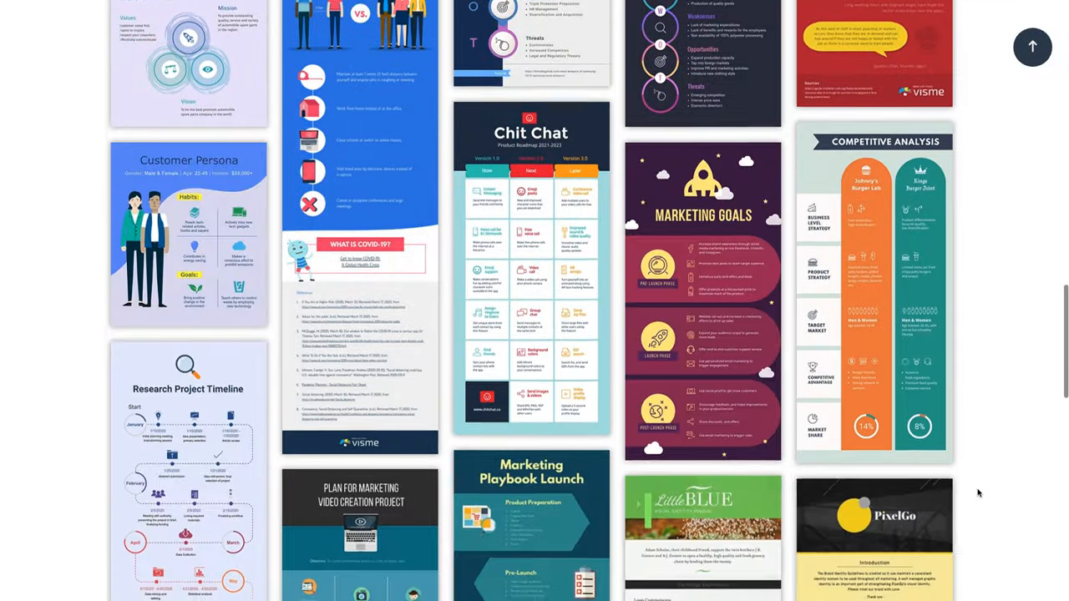
{"action": "scroll", "scroll_direction": "down", "scroll_amount": 3}
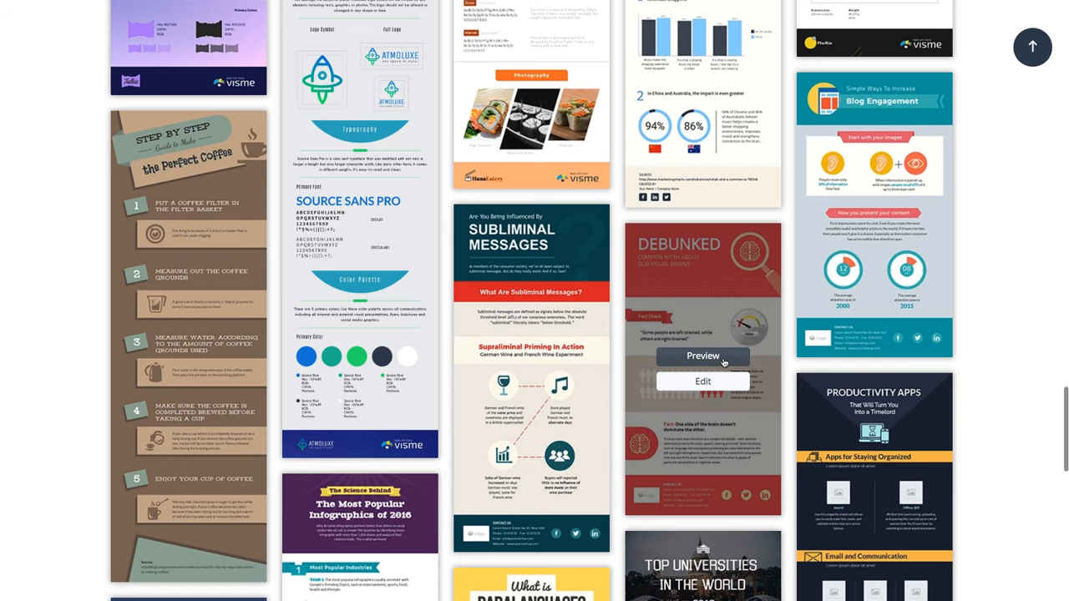
Step: Preview the 'Debunked: Common Myth About Our Visual Brains' template and use it for Project Happiness
{"action": "left_click", "coordinate": [701, 355]}
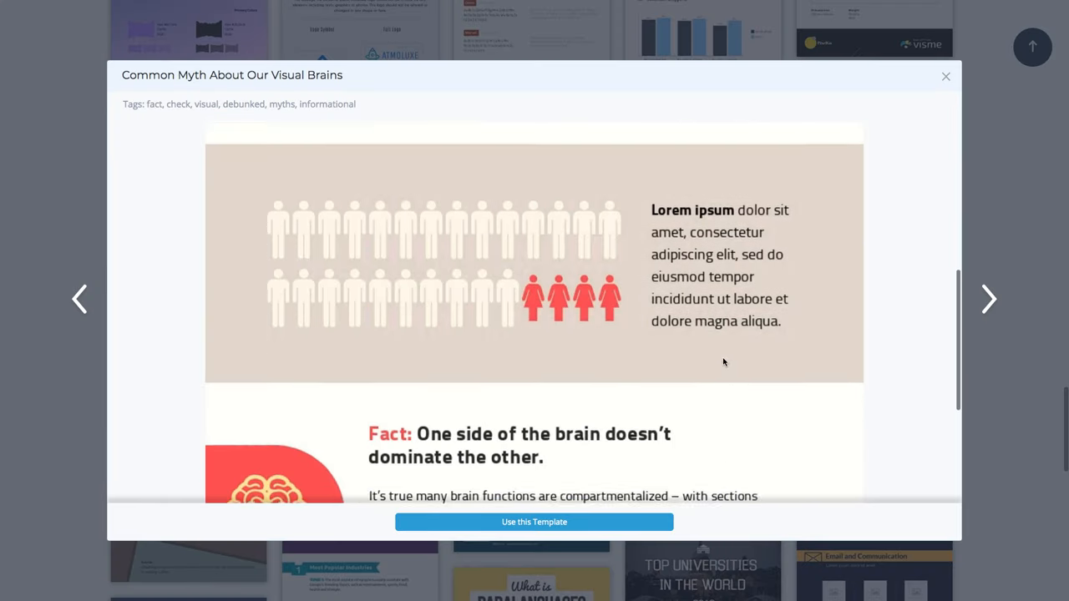
{"action": "scroll", "scroll_direction": "down", "scroll_amount": 3}
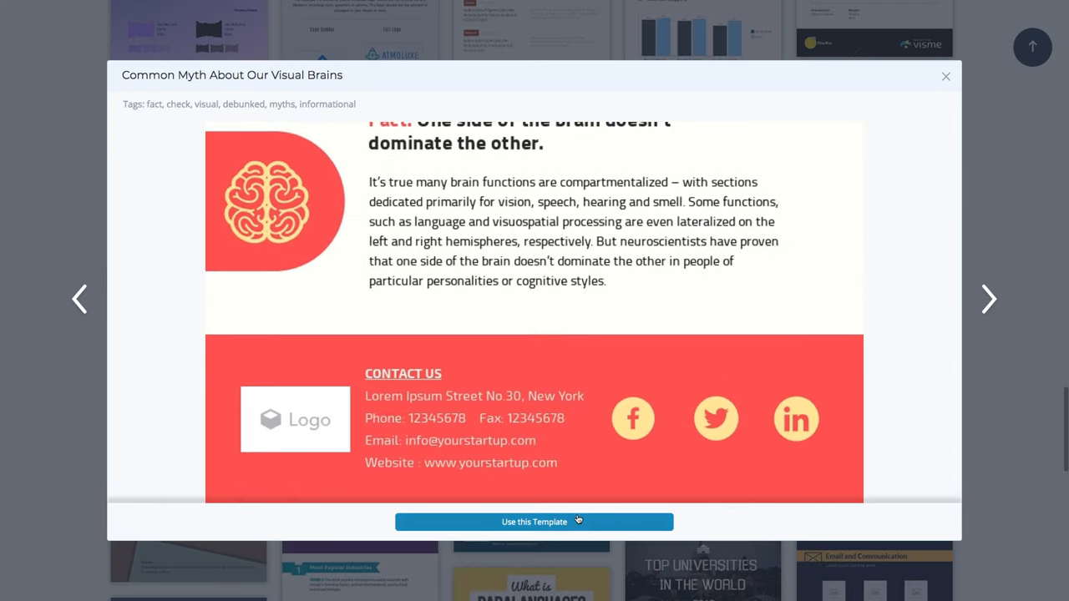
{"action": "left_click", "coordinate": [535, 521]}
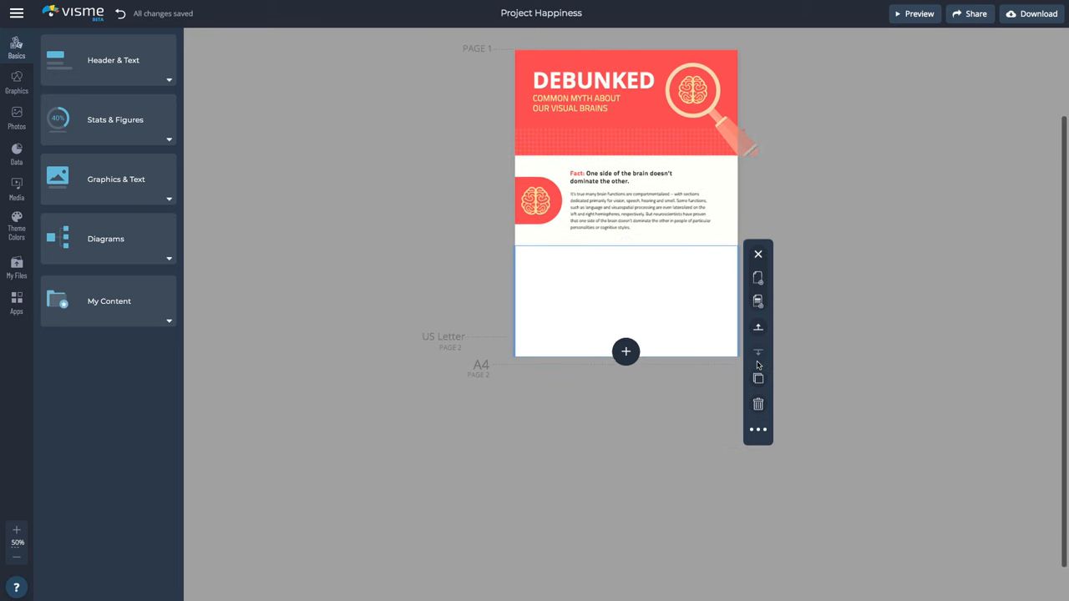
Step: Add a Pet Food Distribution chart block with bar and pie charts below the brain fact
{"action": "left_click", "coordinate": [624, 351]}
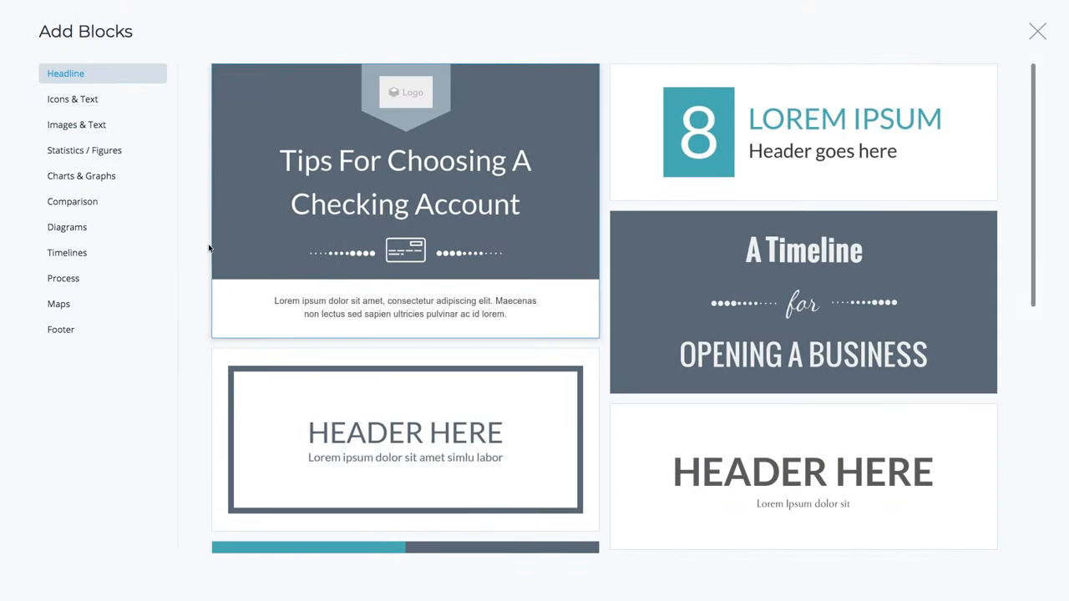
{"action": "left_click", "coordinate": [57, 304]}
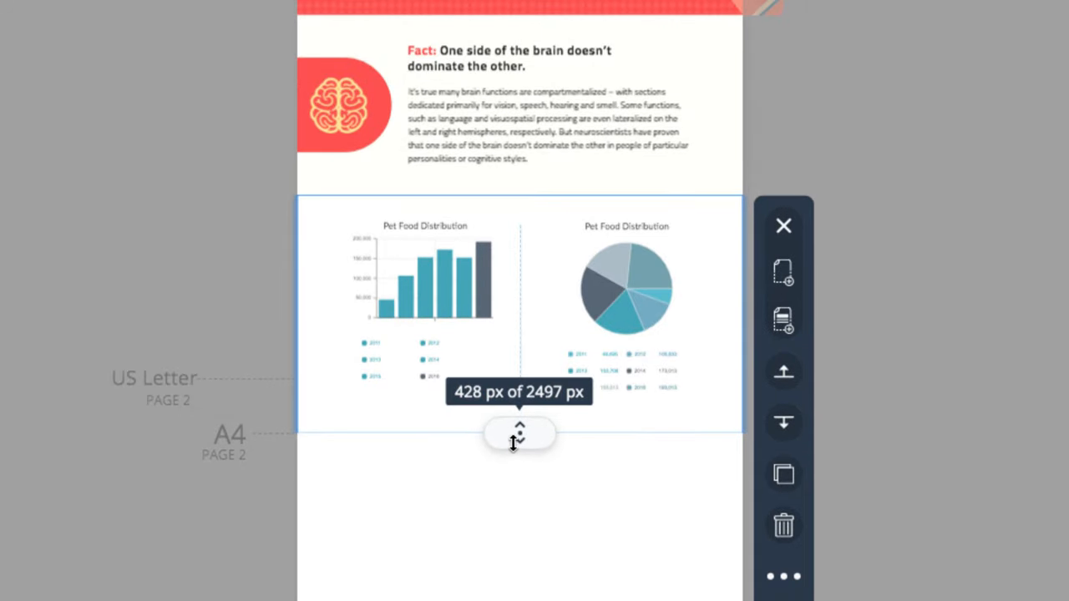
{"action": "scroll", "scroll_direction": "down", "scroll_amount": 3}
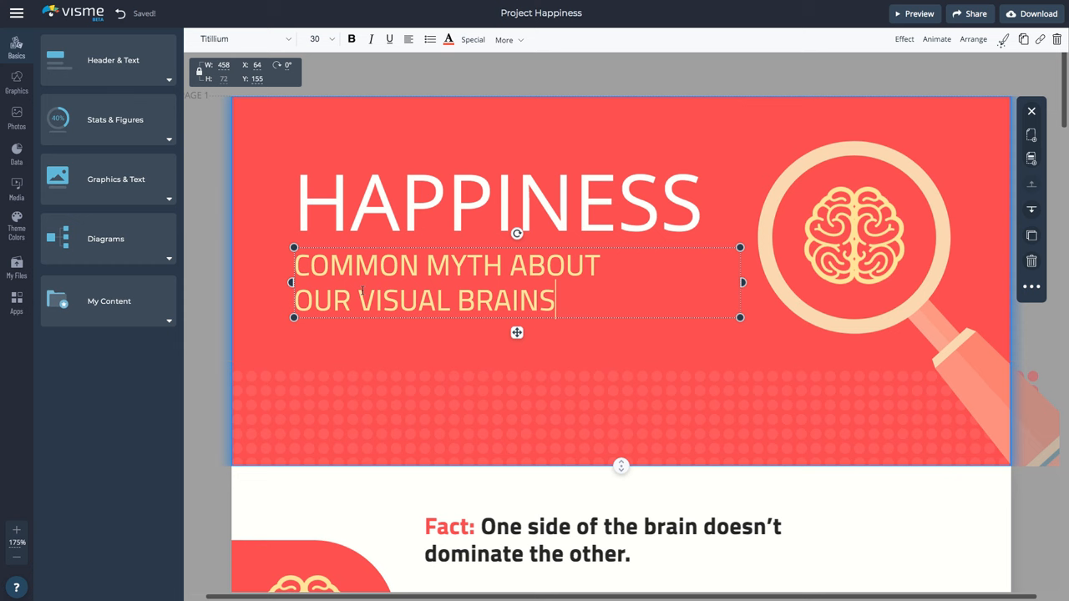
Step: Replace the subtitle's last word so it reads 'COMMON MYTH ABOUT HAPPINESS'
{"action": "type", "text": "HAPI"}
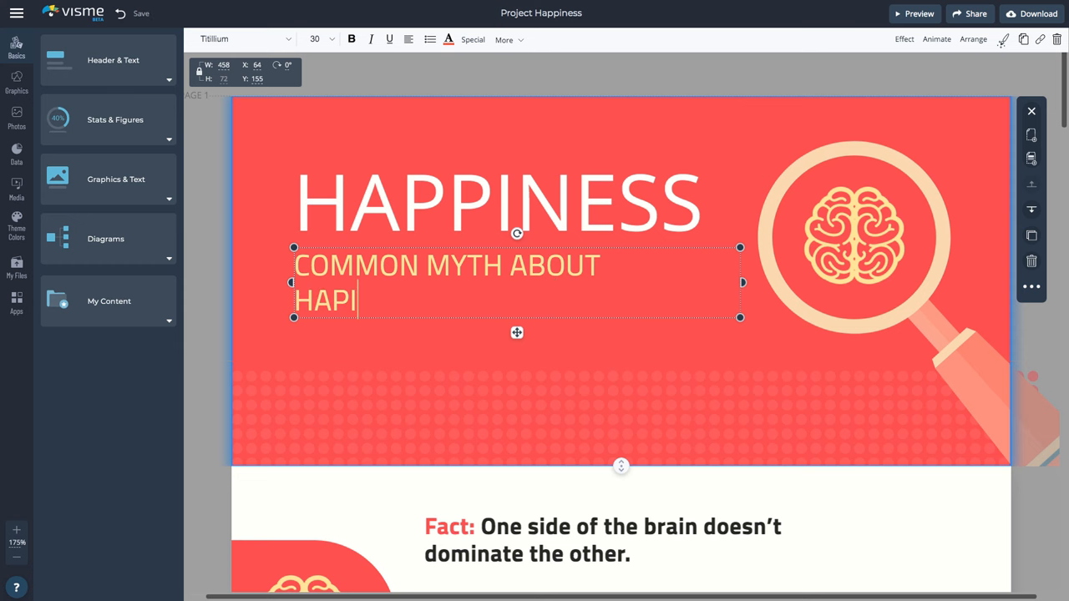
{"action": "type", "text": "PINESS"}
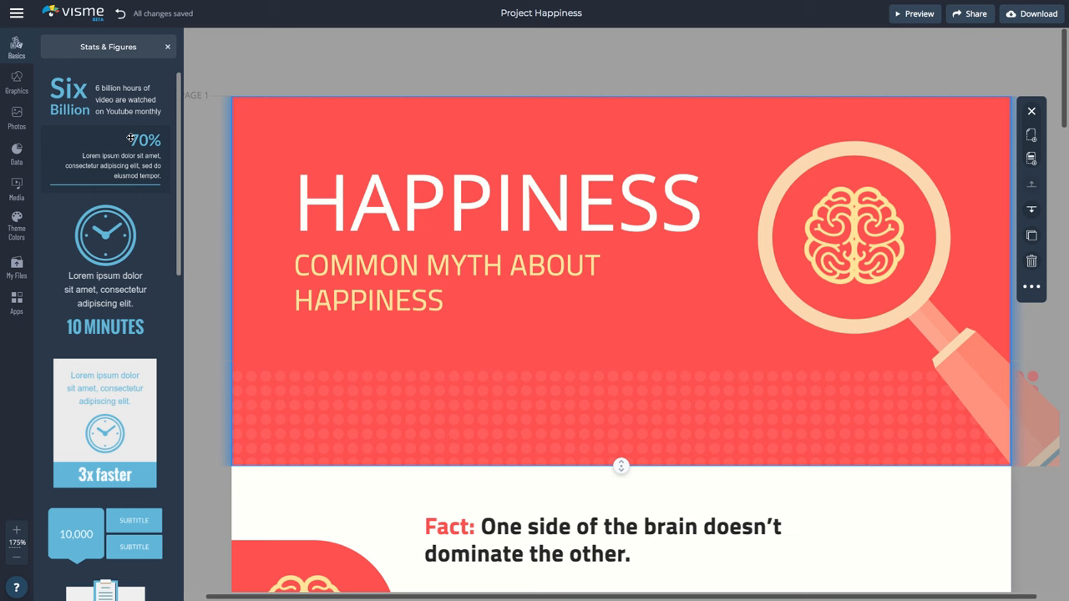
{"action": "mouse_move", "coordinate": [130, 60]}
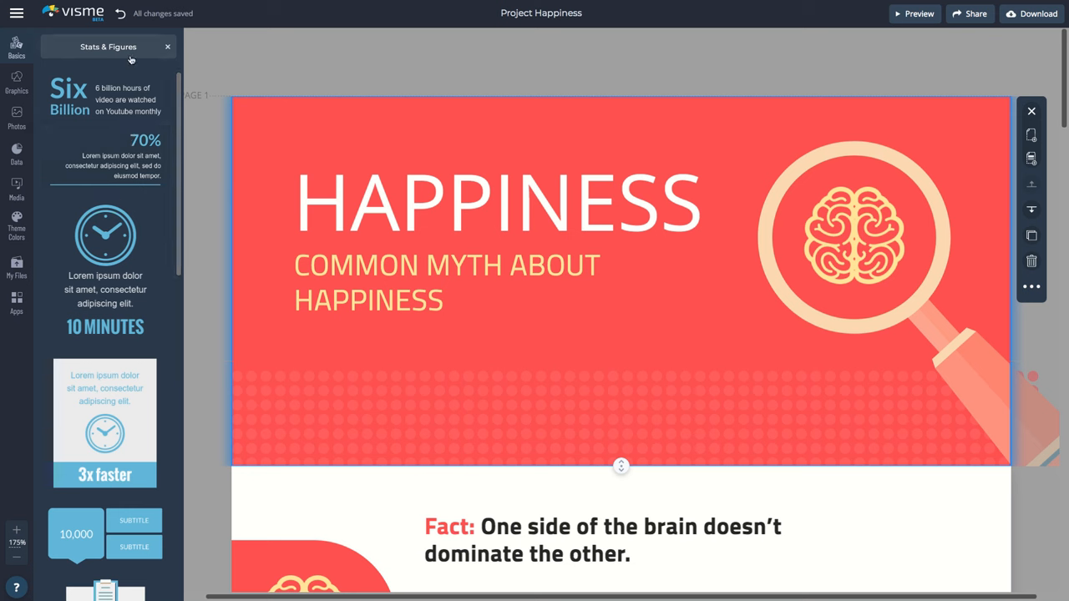
Step: Drag the 'Visual are processed 70,000 X faster than text' stat into the empty block
{"action": "left_click", "coordinate": [167, 46]}
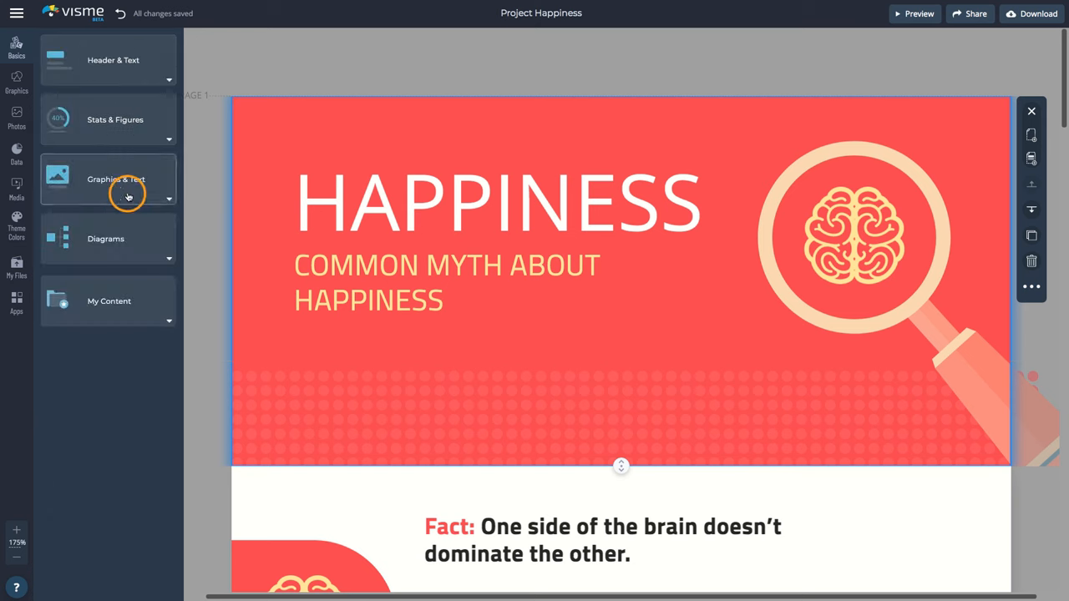
{"action": "left_click", "coordinate": [126, 179]}
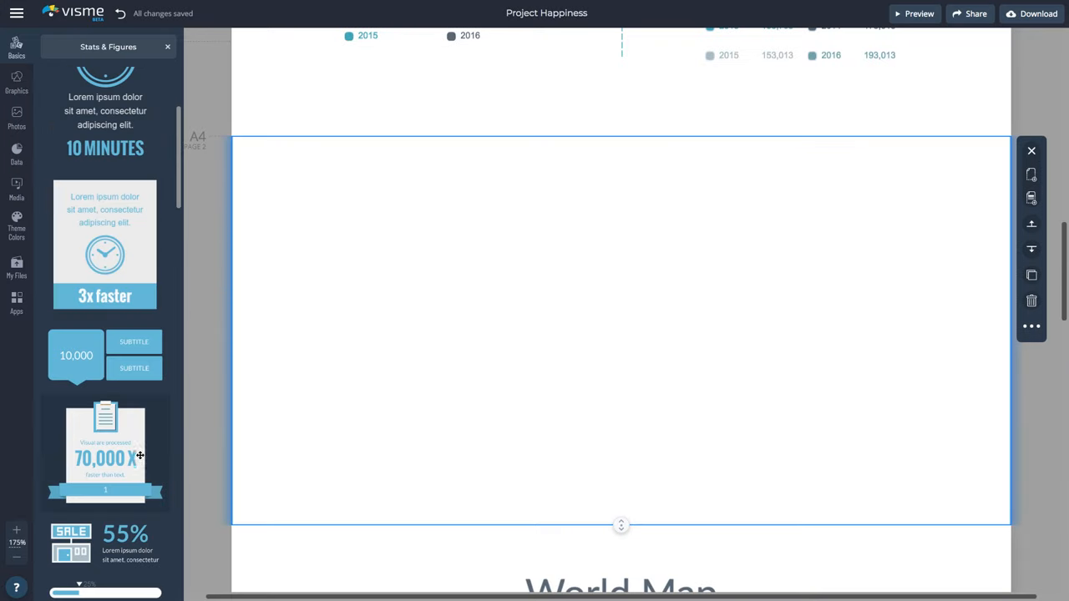
{"action": "left_click_drag", "start_coordinate": [103, 450], "coordinate": [480, 325]}
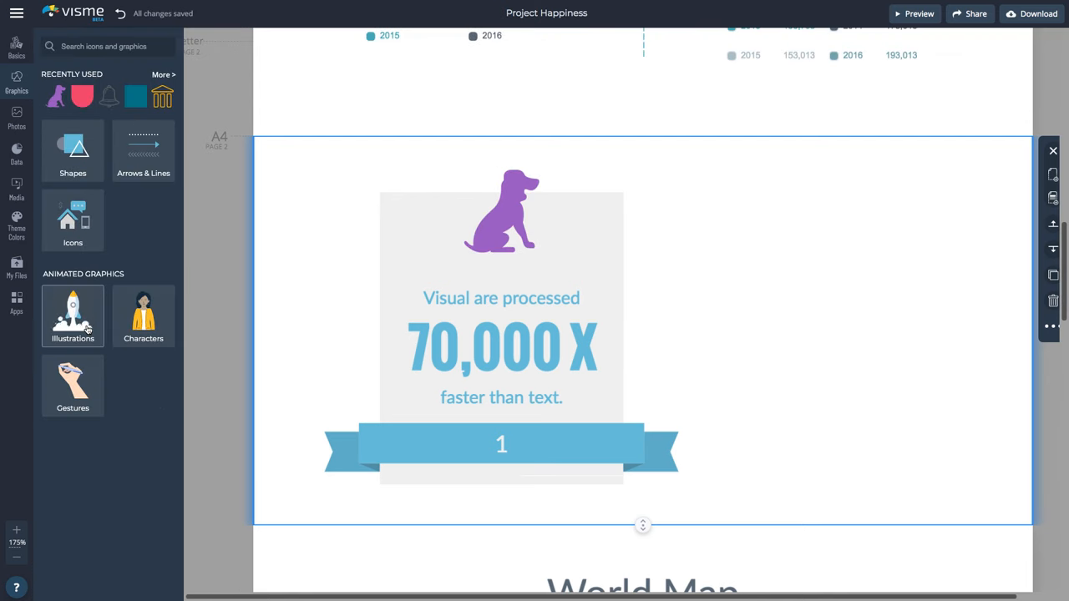
Step: Add a standing casual character and a 12:00:00 AM clock widget to the World Map block
{"action": "left_click", "coordinate": [74, 314]}
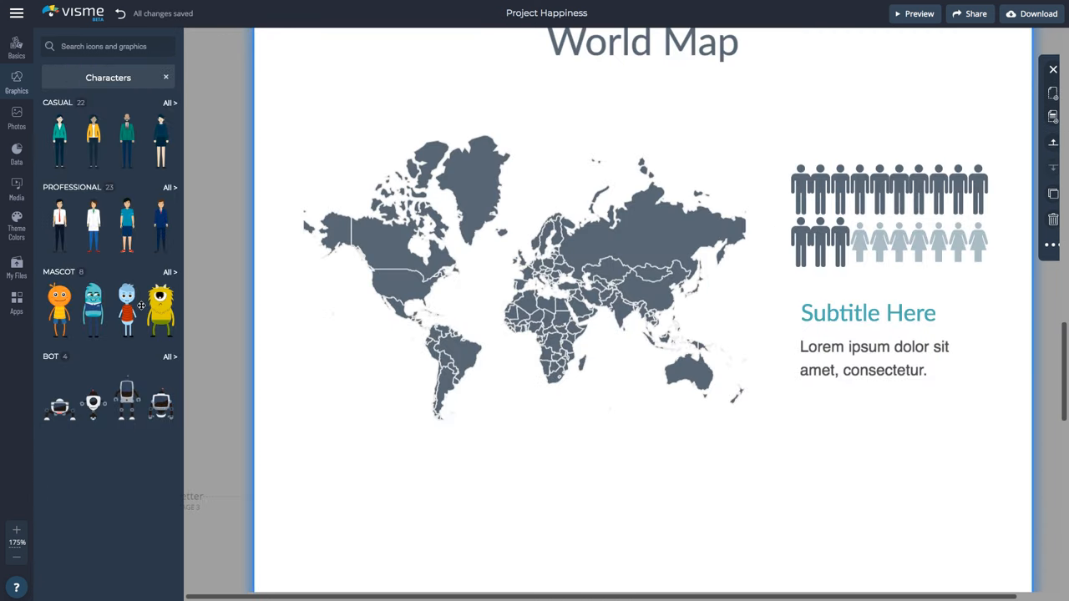
{"action": "left_click", "coordinate": [170, 104]}
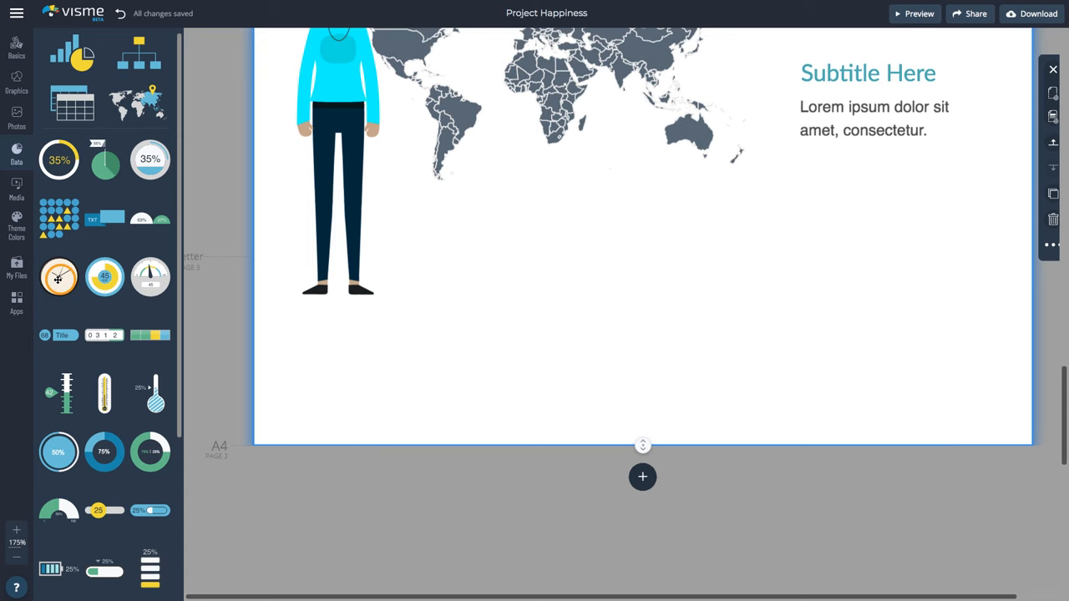
{"action": "left_click", "coordinate": [60, 277]}
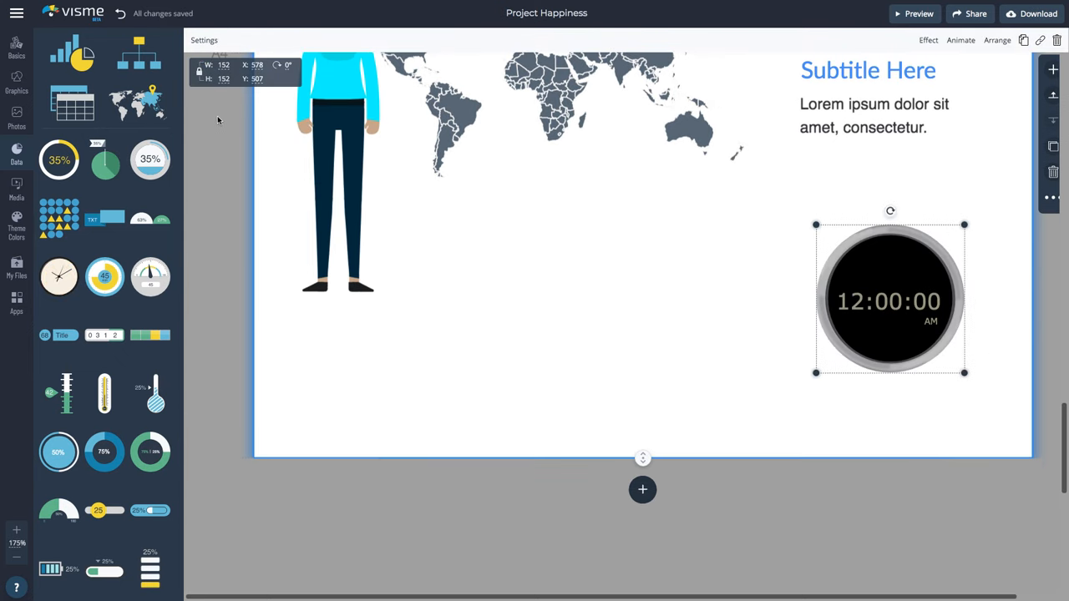
{"action": "mouse_move", "coordinate": [216, 127]}
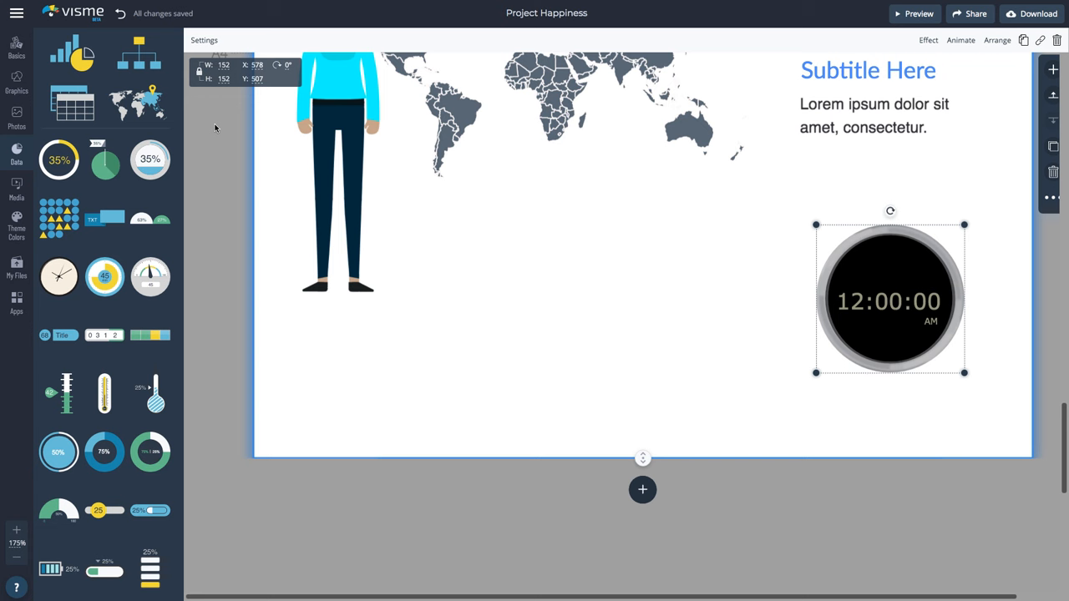
{"action": "left_click", "coordinate": [13, 86]}
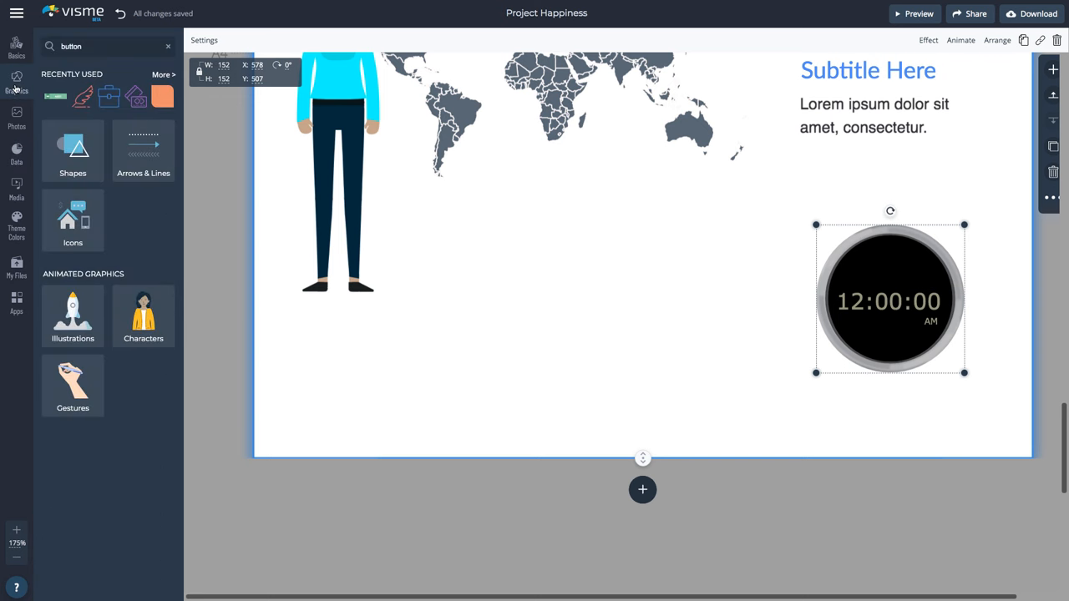
{"action": "left_click", "coordinate": [100, 47]}
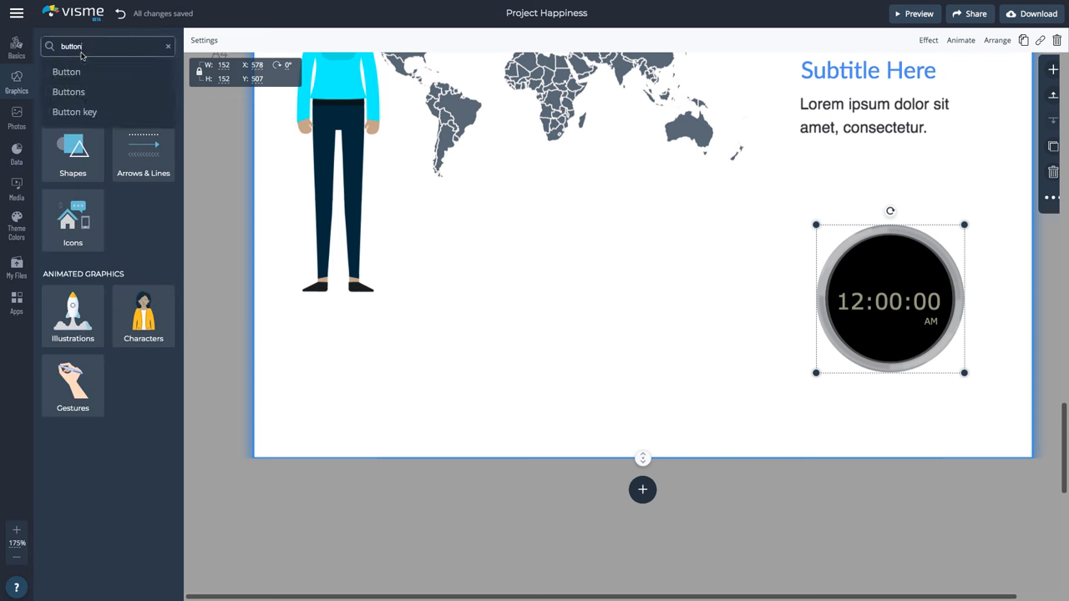
Step: Place a NEXT arrow button below the world map beside the clock and adjust its size
{"action": "left_click", "coordinate": [68, 72]}
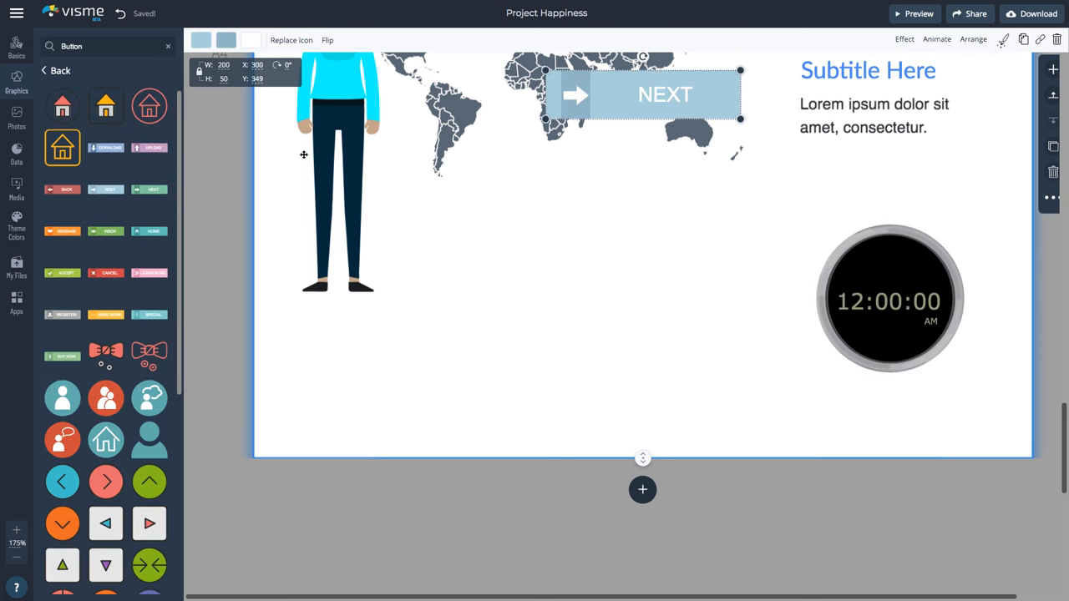
{"action": "left_click_drag", "start_coordinate": [665, 93], "coordinate": [605, 318]}
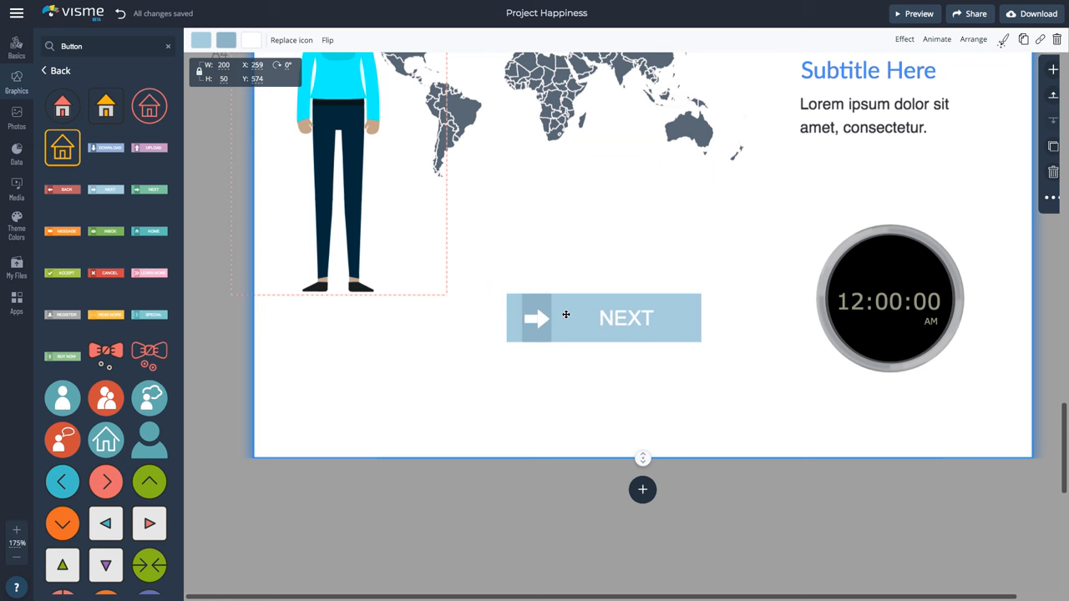
{"action": "left_click_drag", "start_coordinate": [605, 317], "coordinate": [617, 318]}
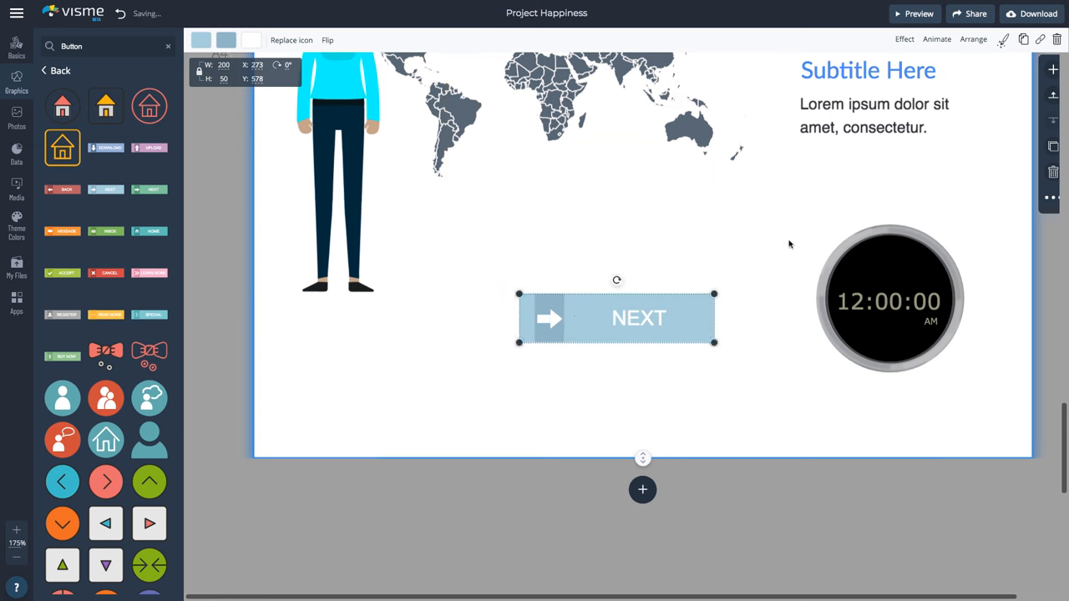
{"action": "left_click", "coordinate": [1025, 40]}
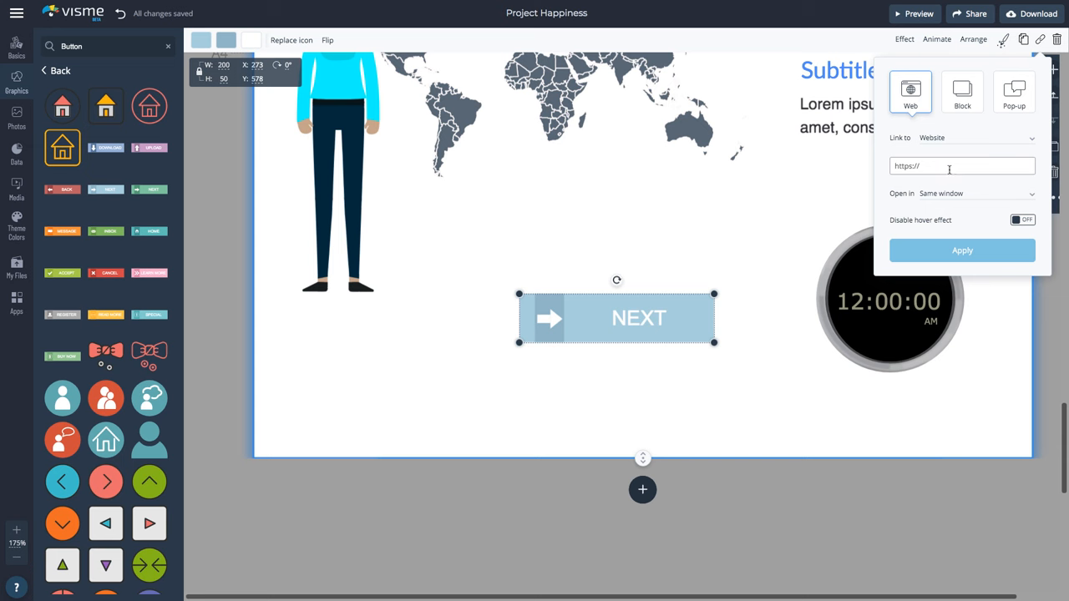
Step: Switch the NEXT button's link from website to block to pop-up and apply it
{"action": "left_click", "coordinate": [962, 92]}
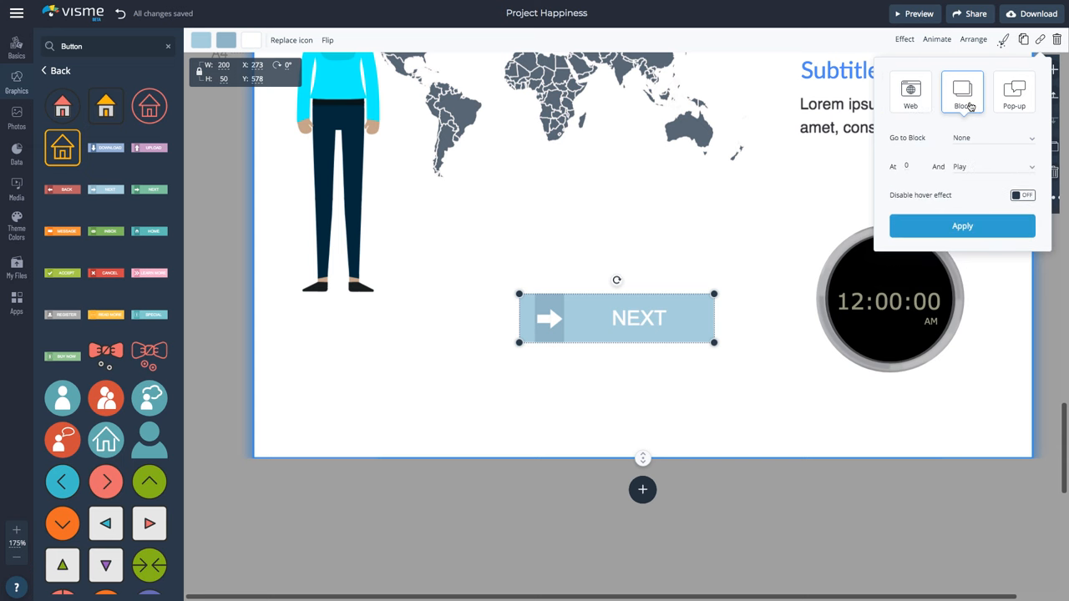
{"action": "left_click", "coordinate": [1018, 92]}
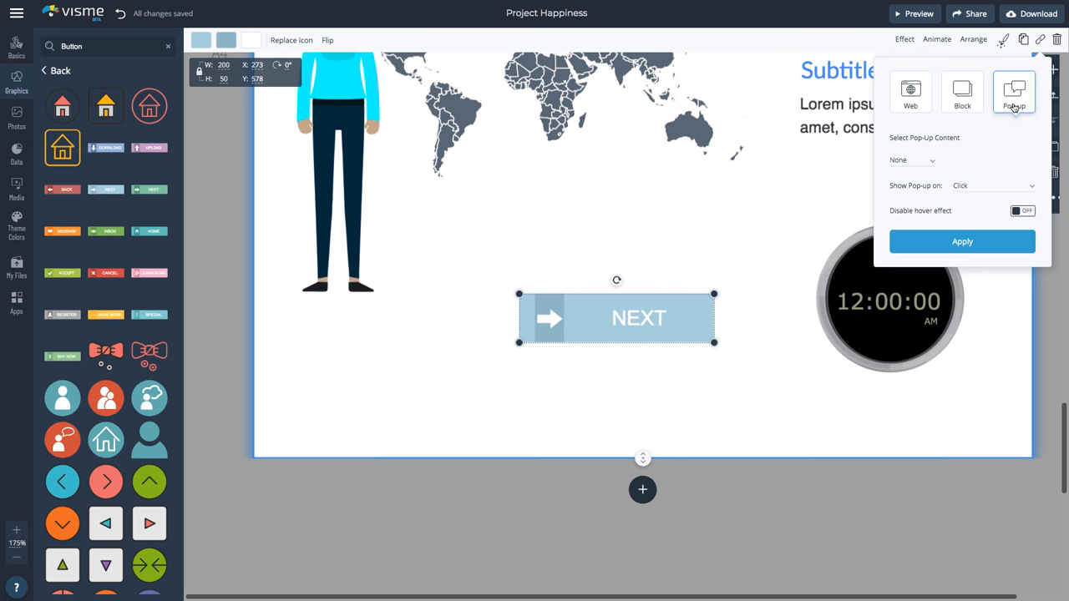
{"action": "left_click", "coordinate": [949, 503]}
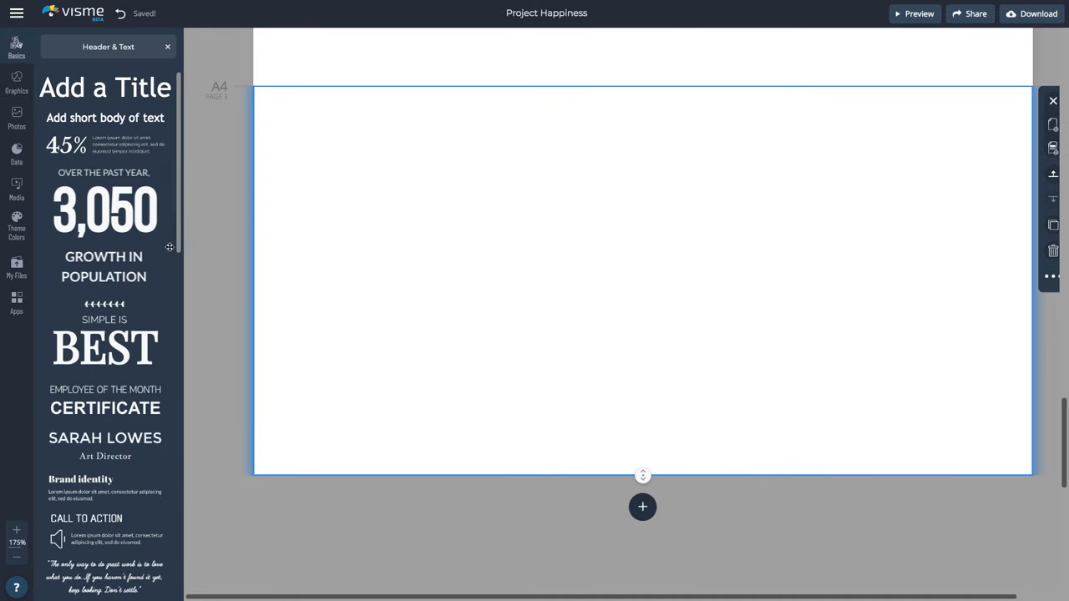
Step: Embed a YouTube talk video into the empty block via Media > Apps
{"action": "left_click", "coordinate": [15, 187]}
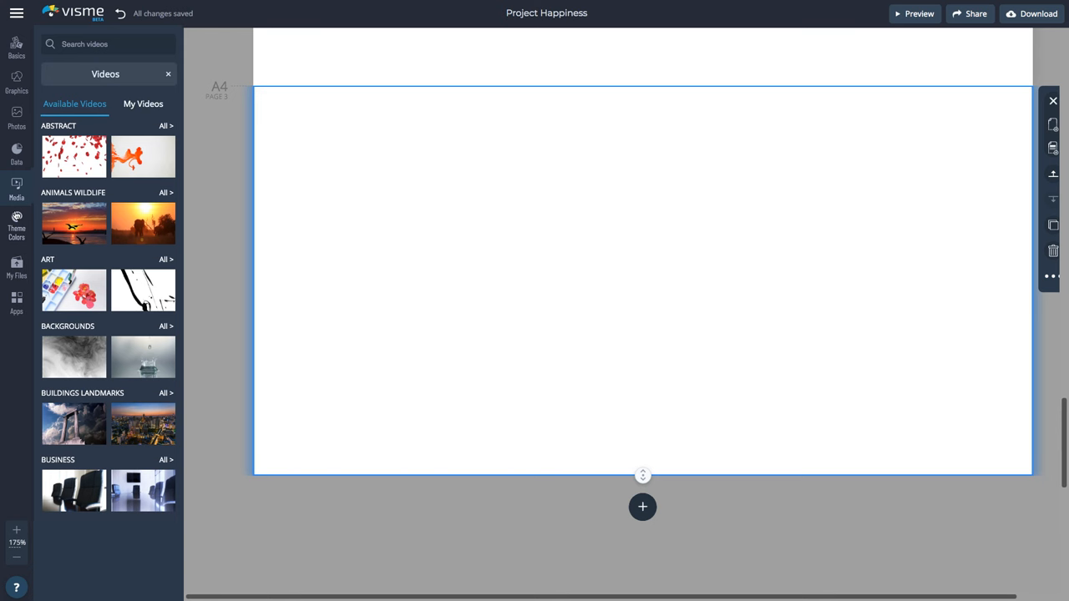
{"action": "left_click", "coordinate": [166, 325]}
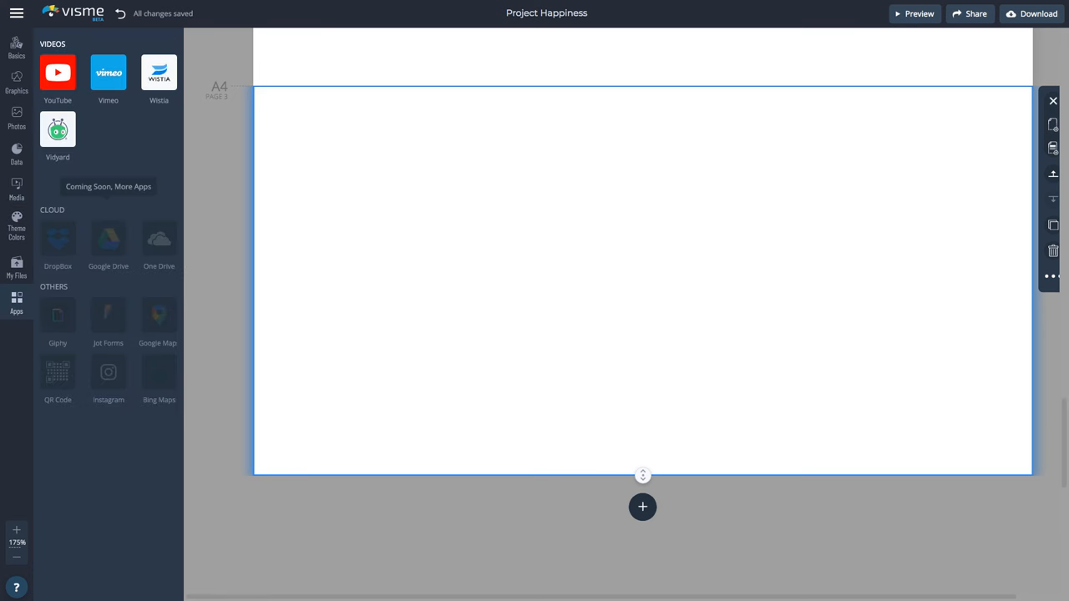
{"action": "left_click", "coordinate": [57, 74]}
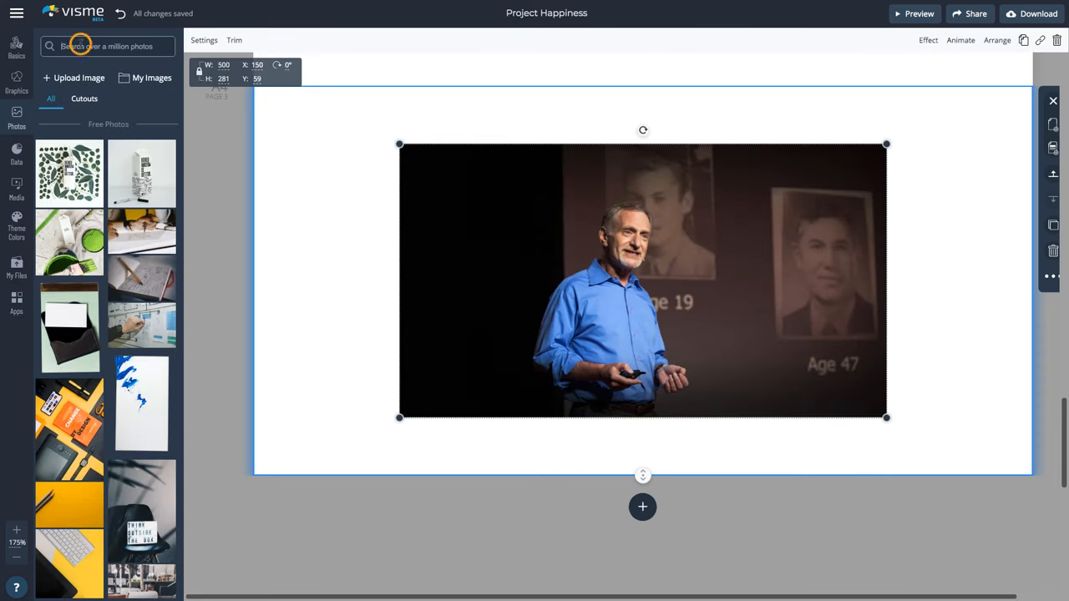
Step: Set a 'computer' laptop-on-desk photo as the block background and move the video onto its screen
{"action": "type", "text": "computer"}
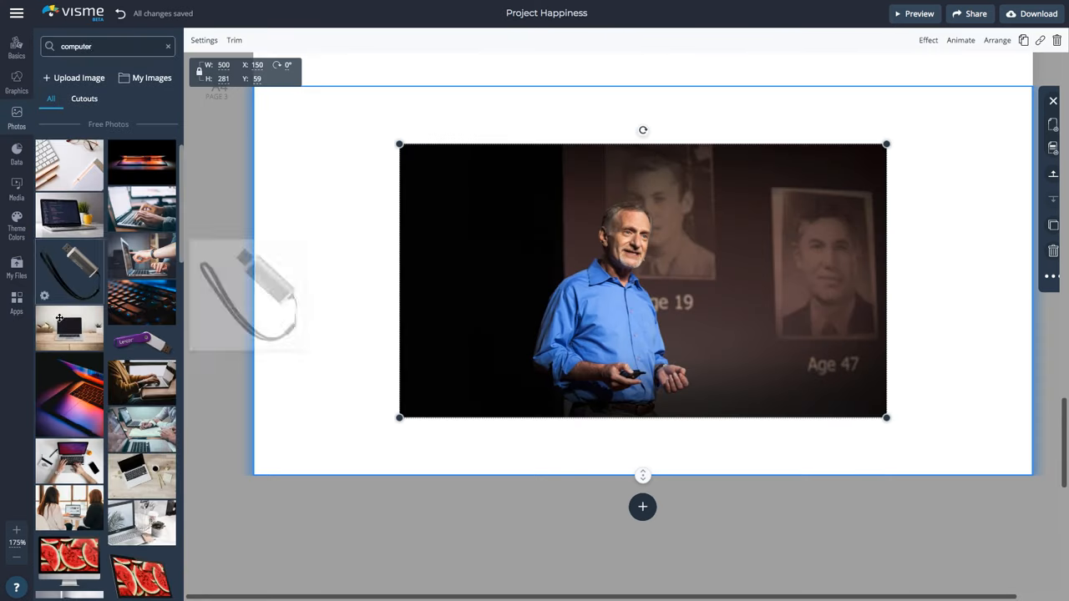
{"action": "left_click", "coordinate": [70, 327]}
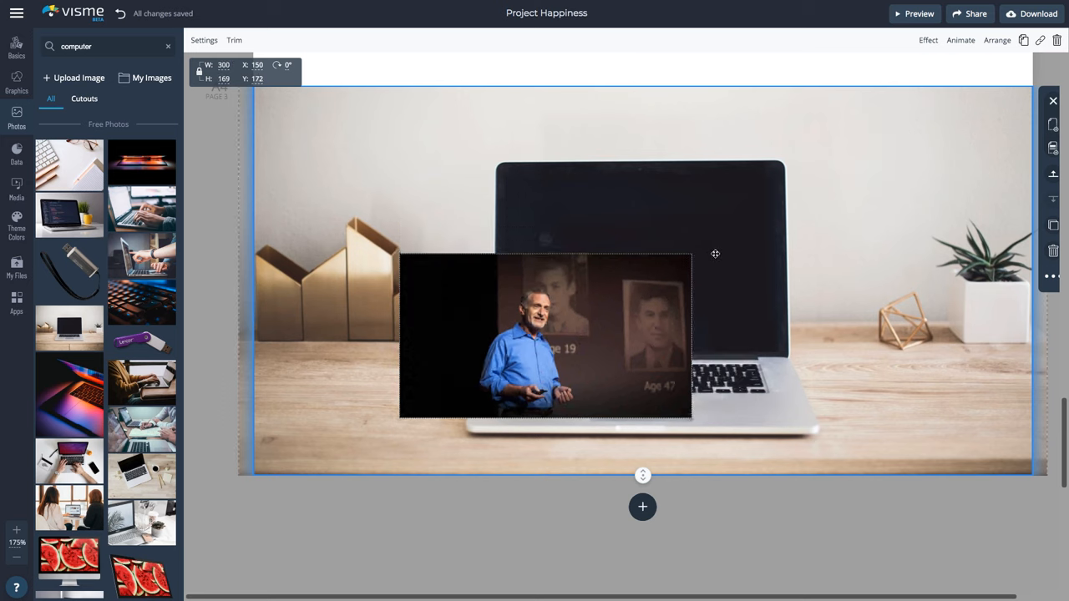
{"action": "left_click_drag", "start_coordinate": [691, 414], "coordinate": [776, 337]}
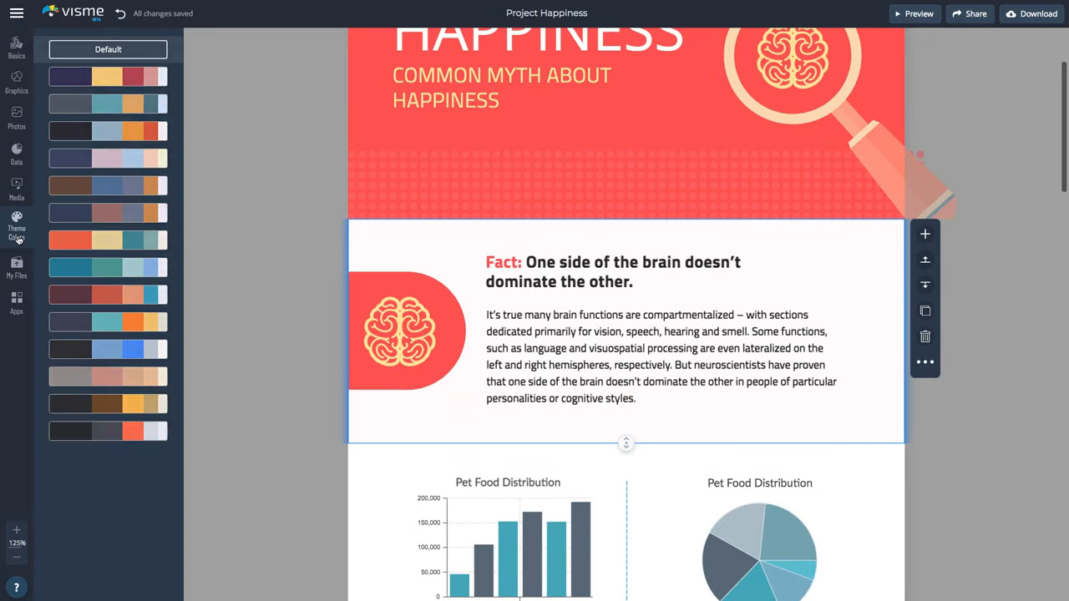
Step: Apply the blue palette from Theme Colors, recolouring the header, brain icons and fact section
{"action": "left_click", "coordinate": [107, 157]}
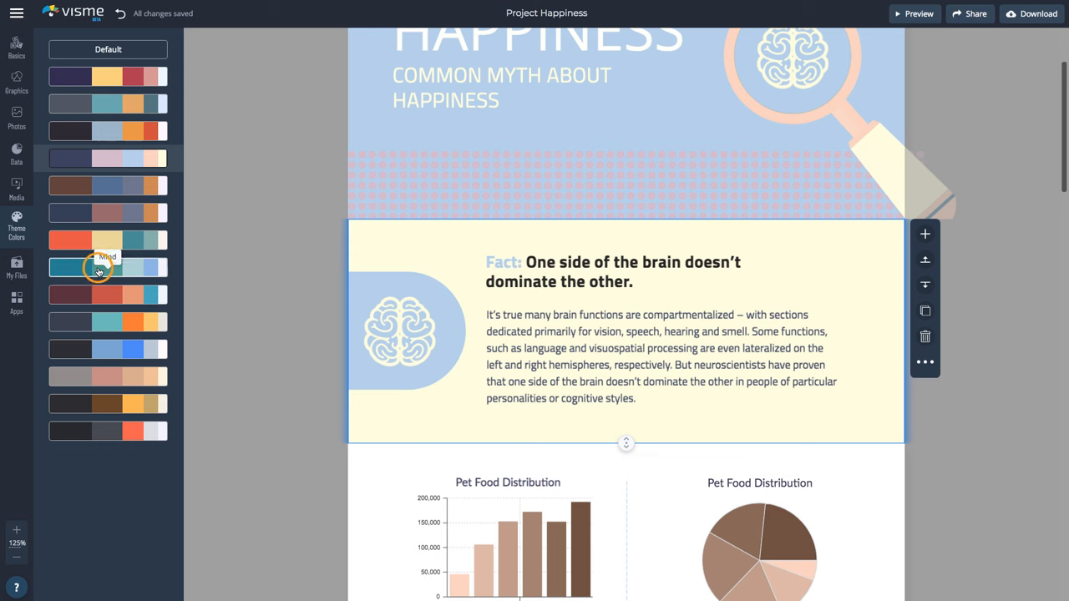
{"action": "left_click", "coordinate": [107, 349]}
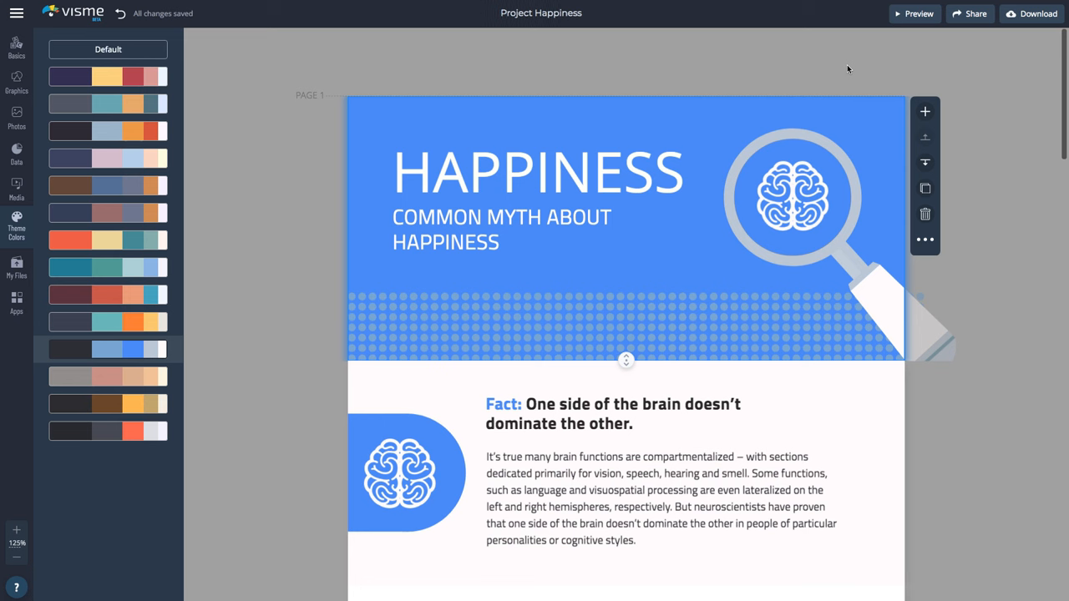
{"action": "mouse_move", "coordinate": [900, 24]}
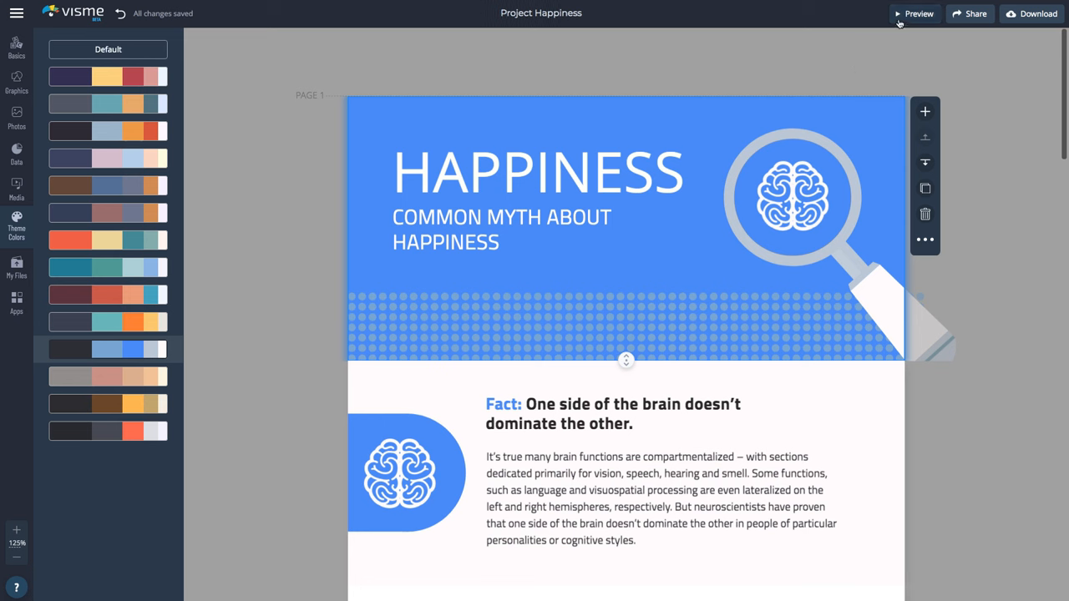
Step: Preview the whole infographic, scrolling through it, then bring up the Download dialog
{"action": "left_click", "coordinate": [915, 13]}
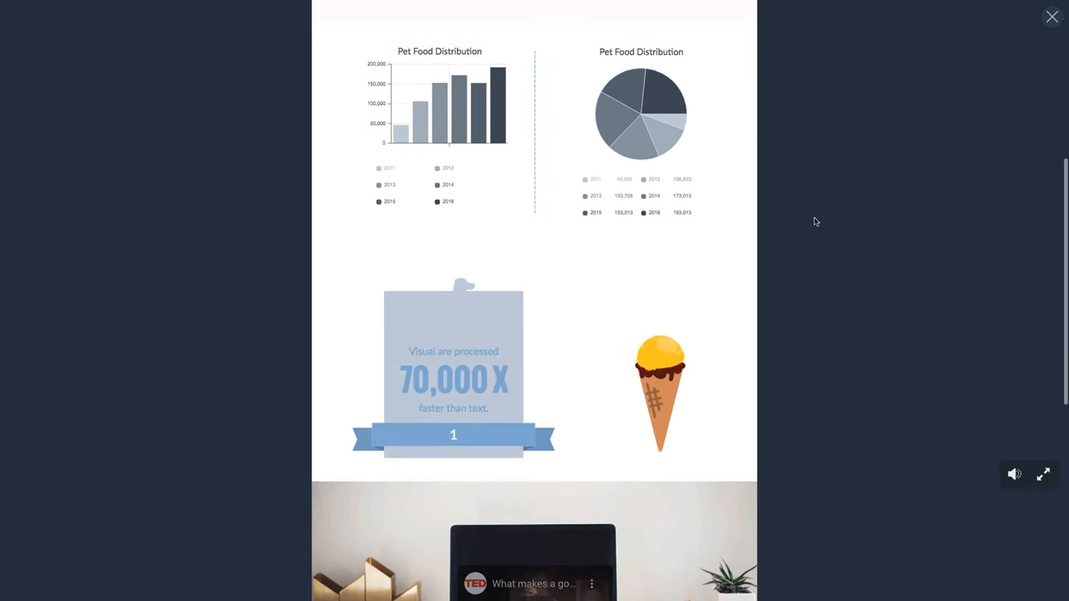
{"action": "scroll", "scroll_direction": "down", "scroll_amount": 3}
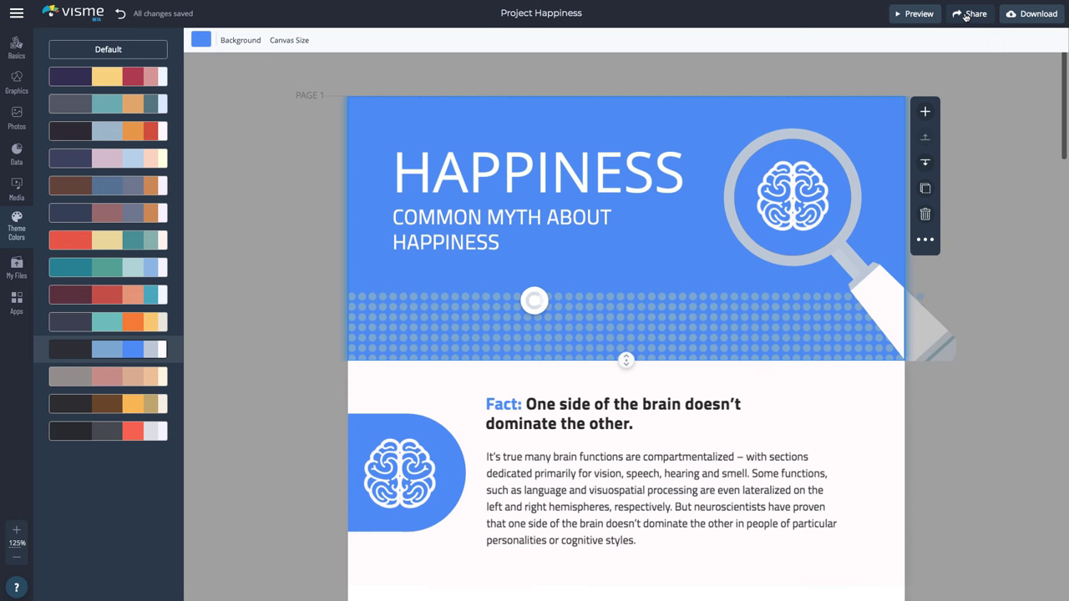
{"action": "left_click", "coordinate": [975, 13]}
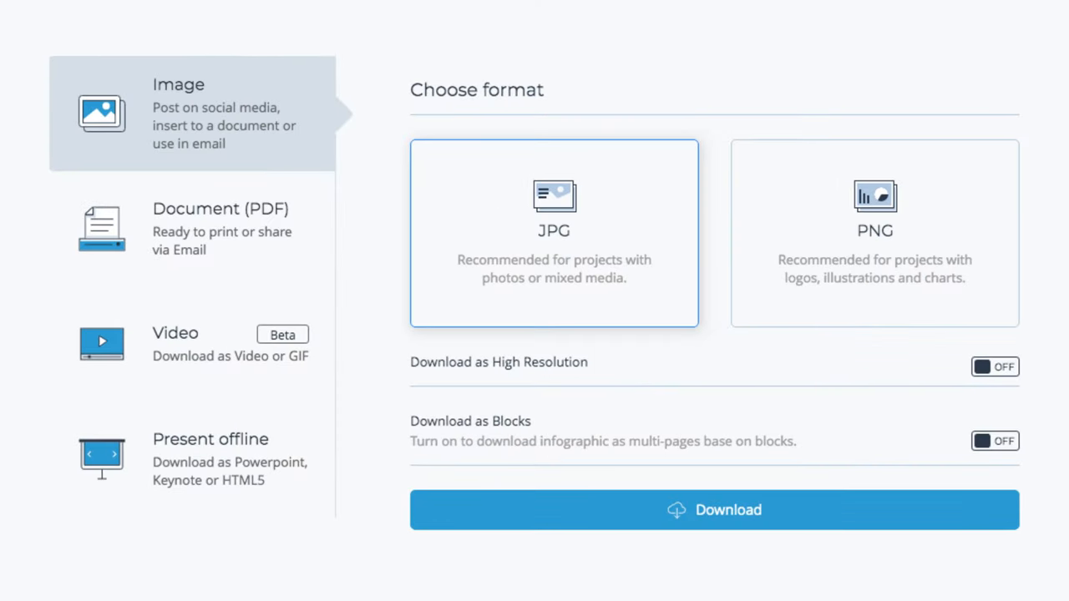
Step: Choose PNG as the image format and toggle Download as Blocks on then off
{"action": "left_click", "coordinate": [873, 234]}
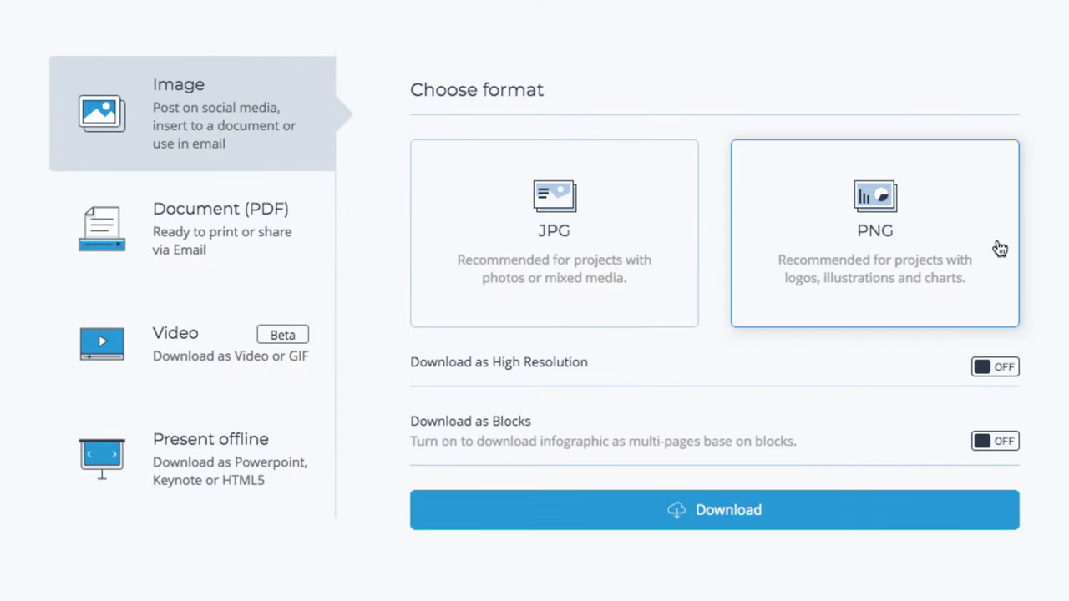
{"action": "left_click", "coordinate": [992, 367]}
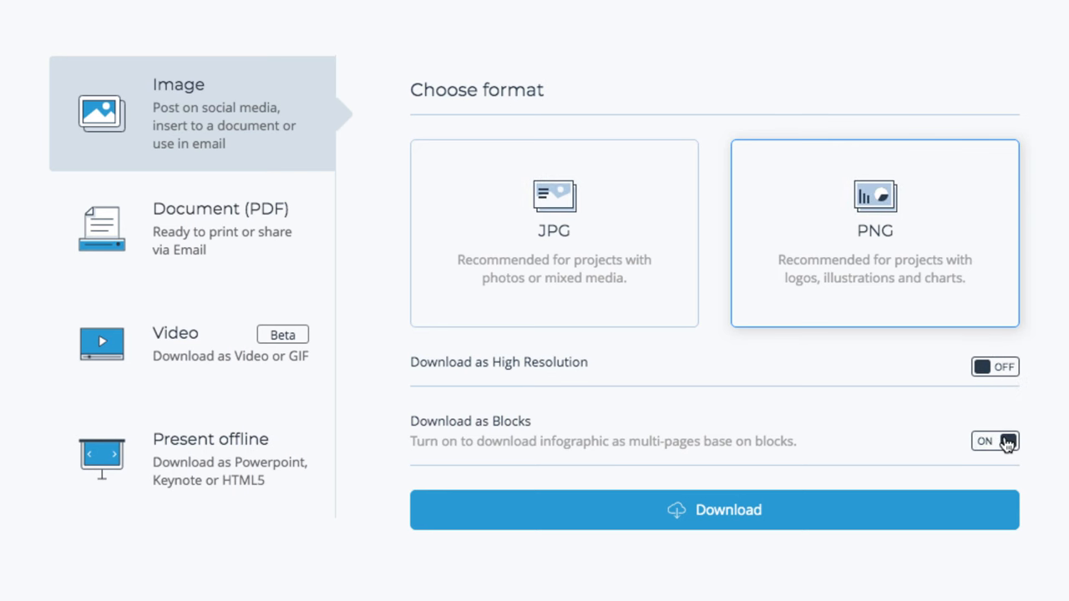
{"action": "left_click", "coordinate": [988, 441]}
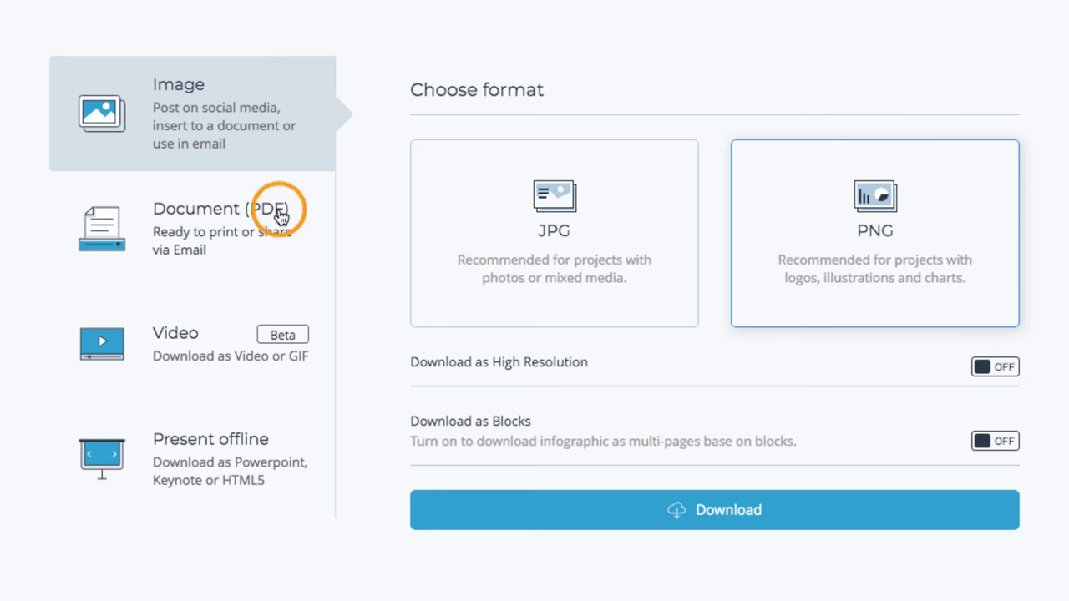
Step: Switch to the Present offline formats and choose HTML 5 over PPTX
{"action": "left_click", "coordinate": [219, 209]}
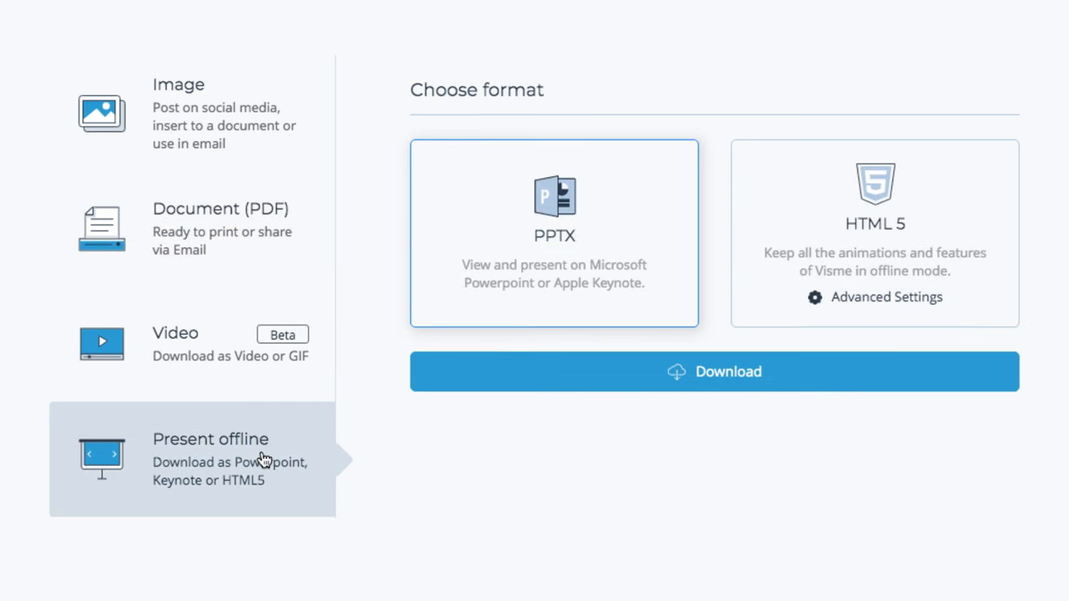
{"action": "left_click", "coordinate": [929, 227]}
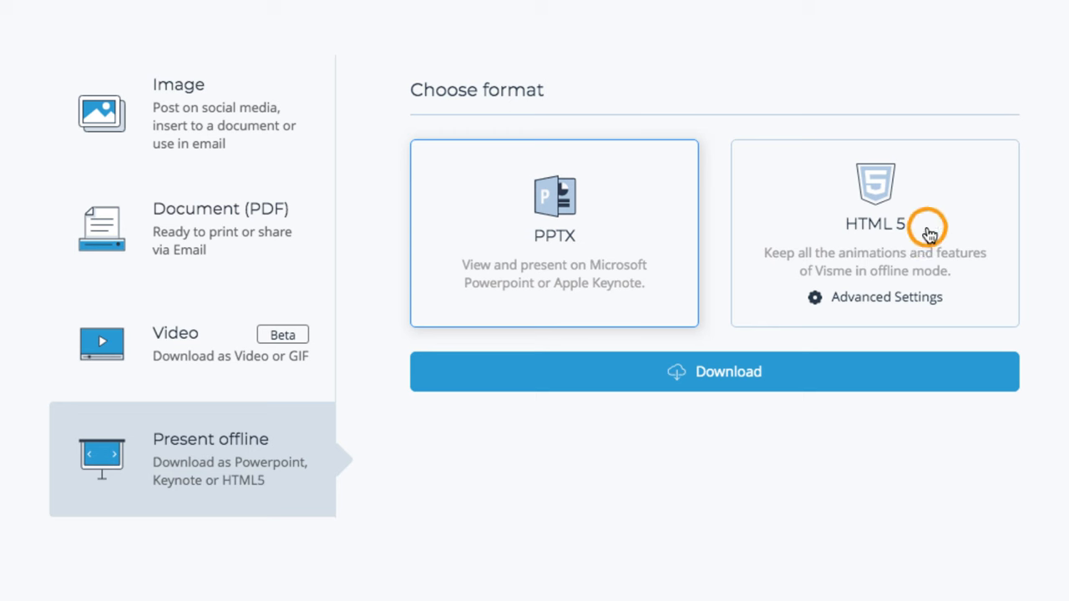